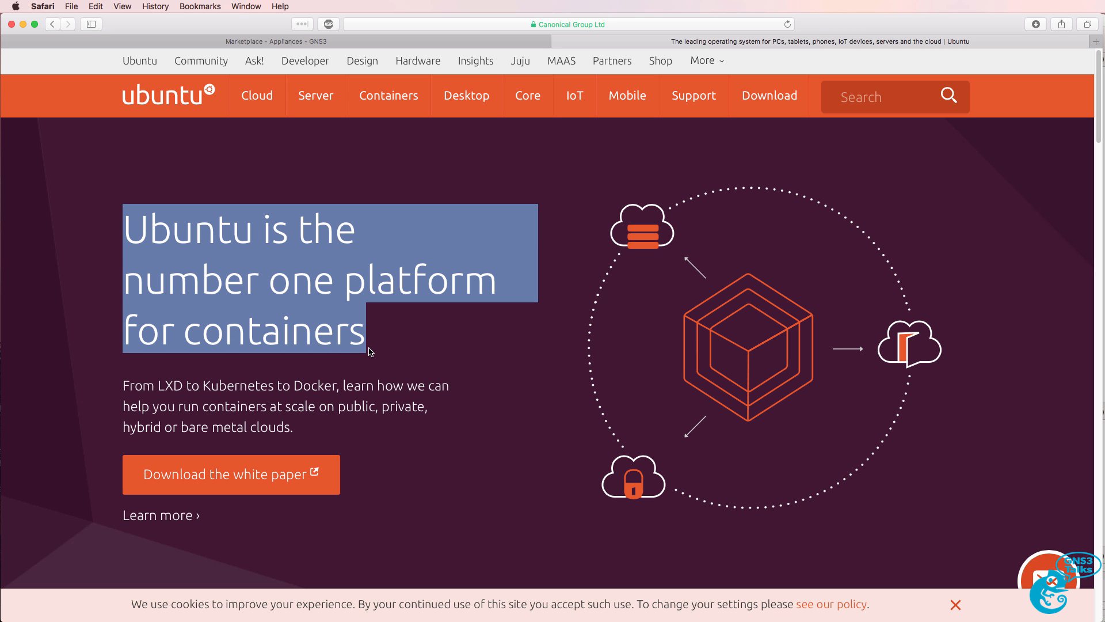
pyautogui.moveTo(404, 348)
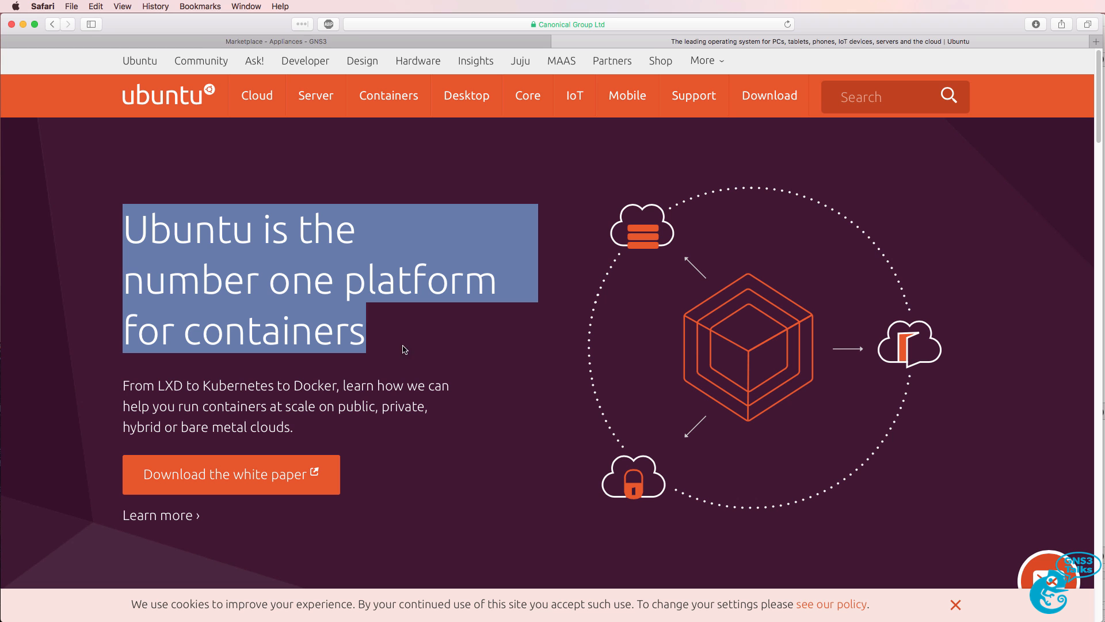
# - Switch to the gns3.com tab and go to the Marketplace page
pyautogui.click(276, 40)
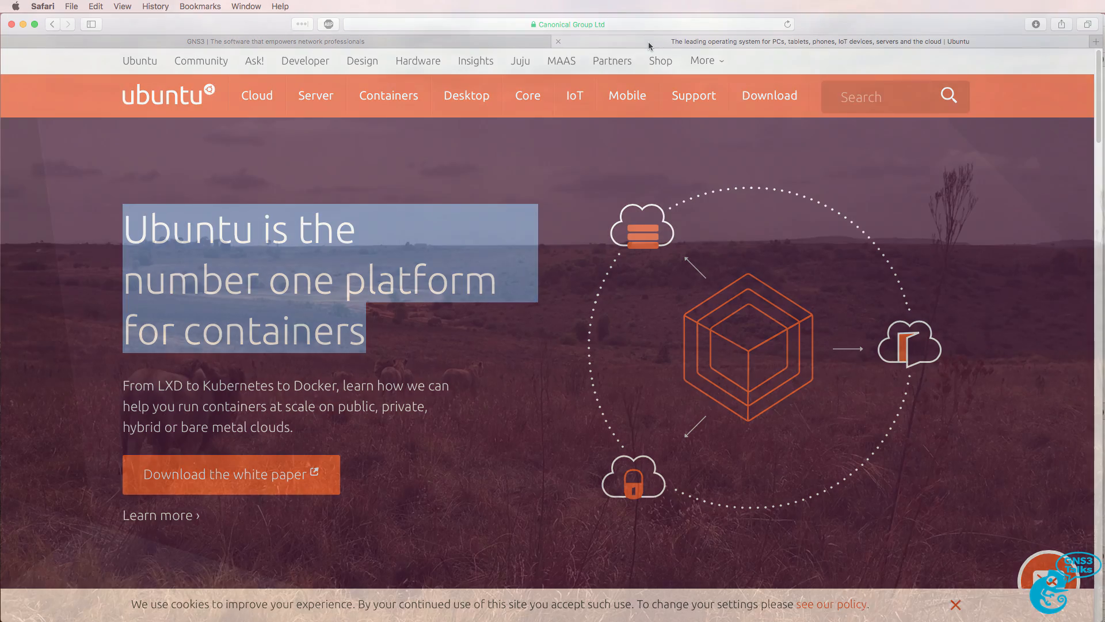
pyautogui.click(276, 41)
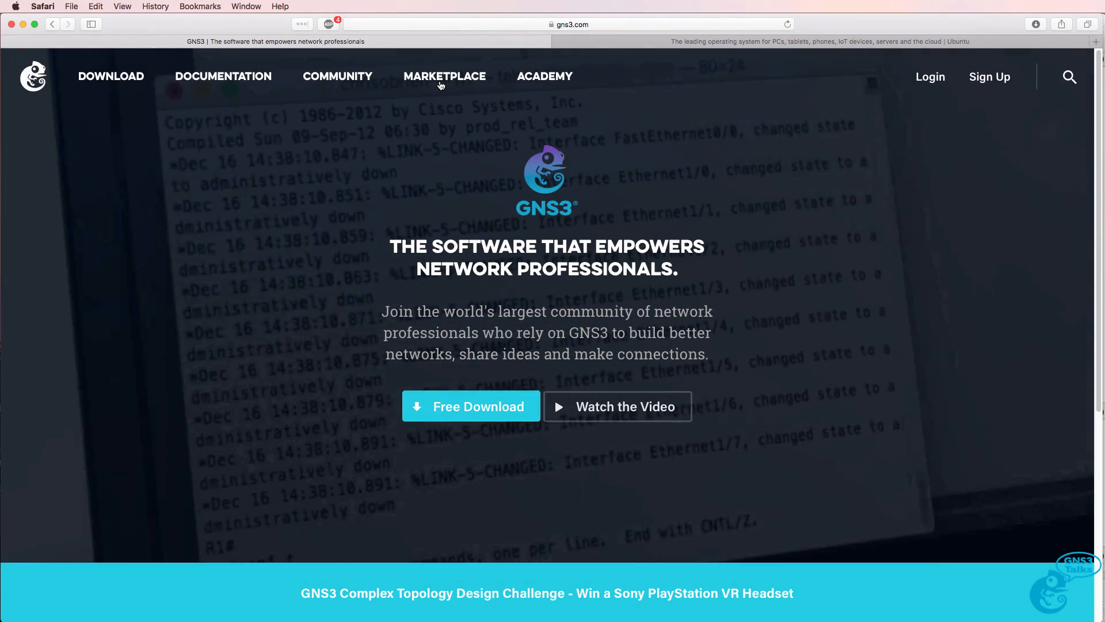
pyautogui.click(444, 76)
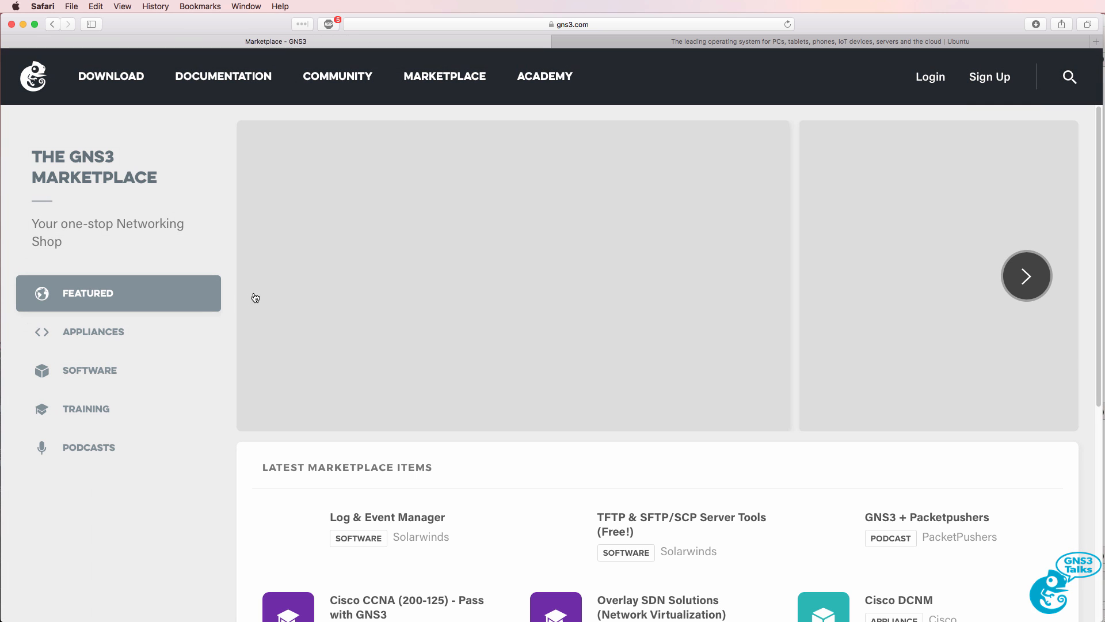
# - Search the appliances for 'ubu', download the Ubuntu template and dismiss its ubuntu.gns3a.txt preview
pyautogui.click(91, 331)
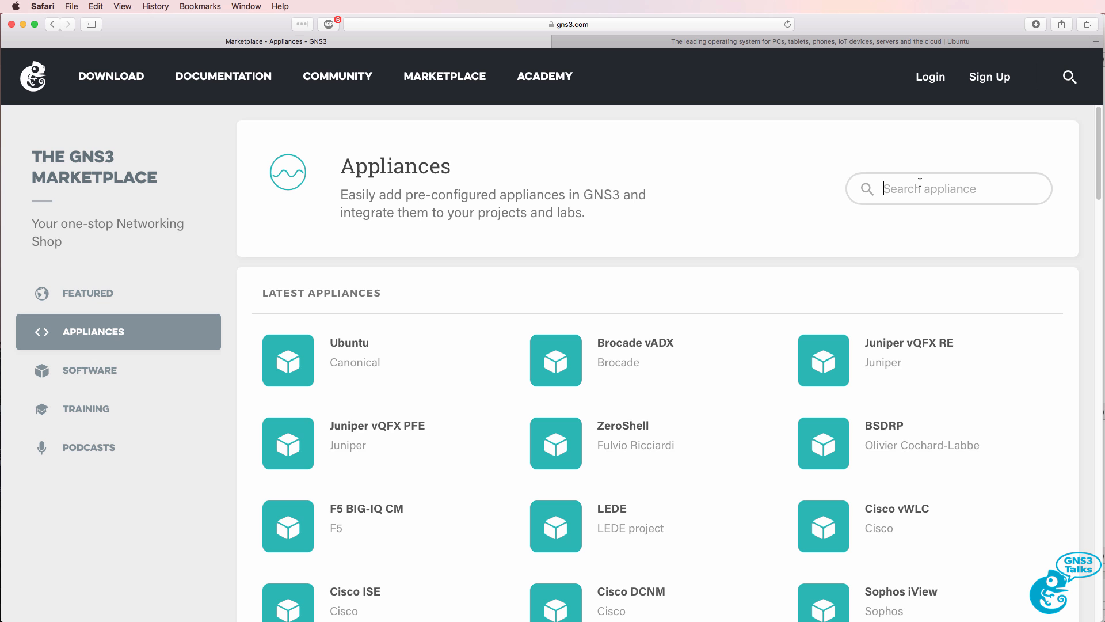
pyautogui.write('ubu')
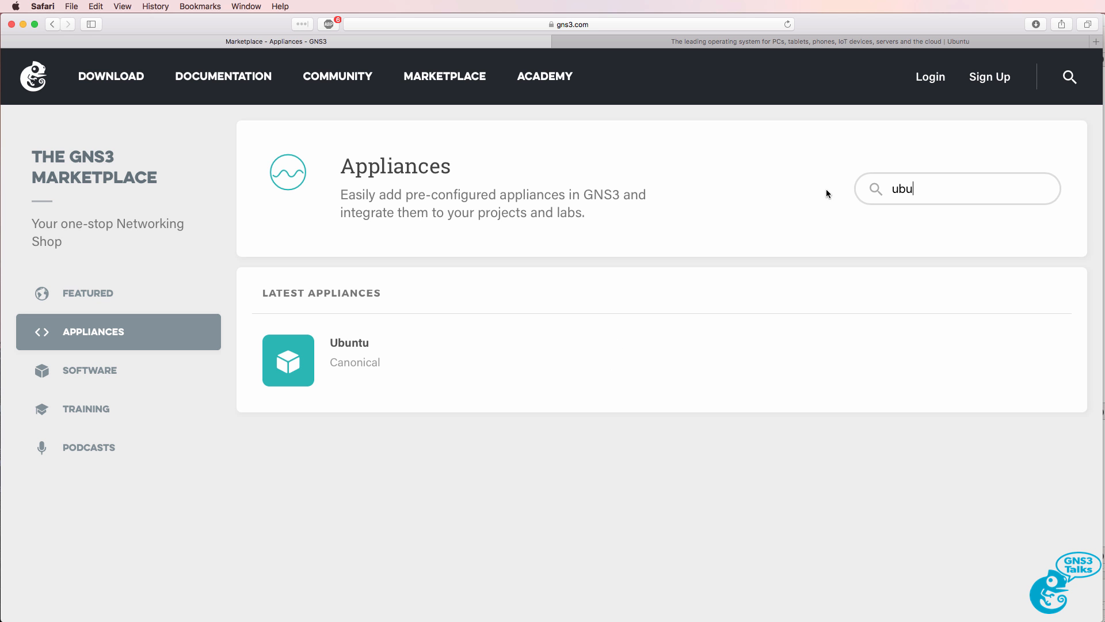
pyautogui.click(349, 343)
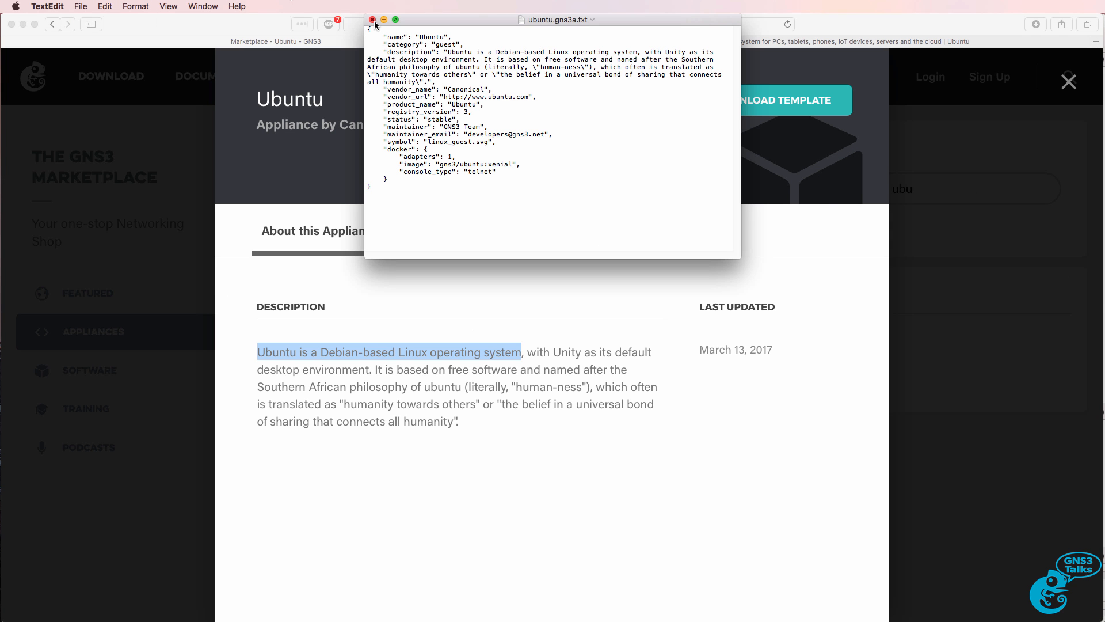
pyautogui.click(372, 19)
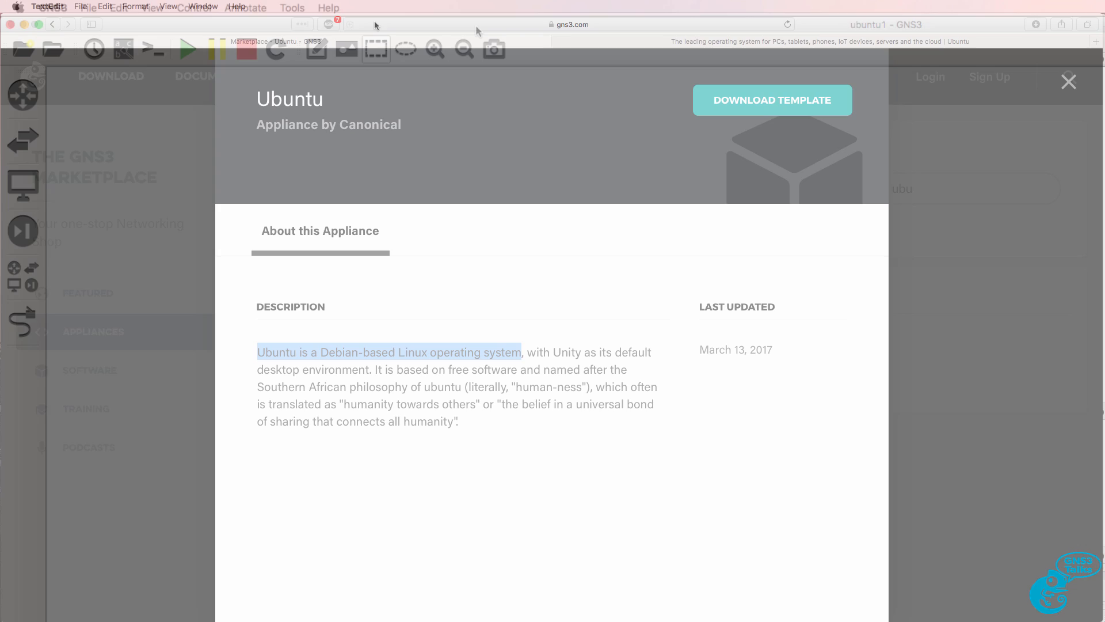
pyautogui.click(52, 7)
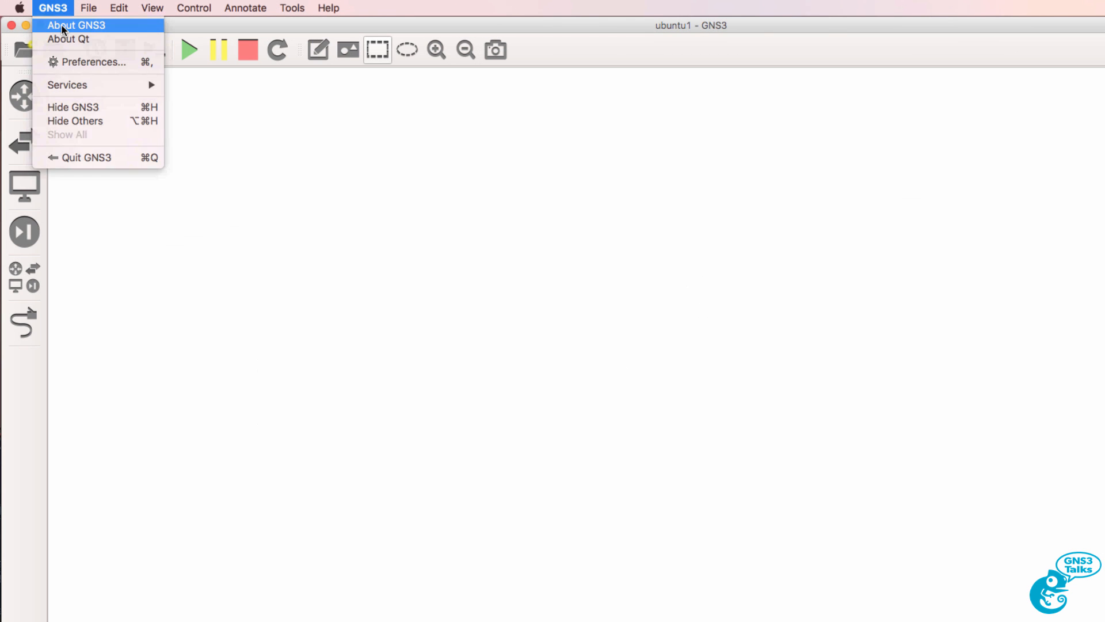
pyautogui.click(75, 25)
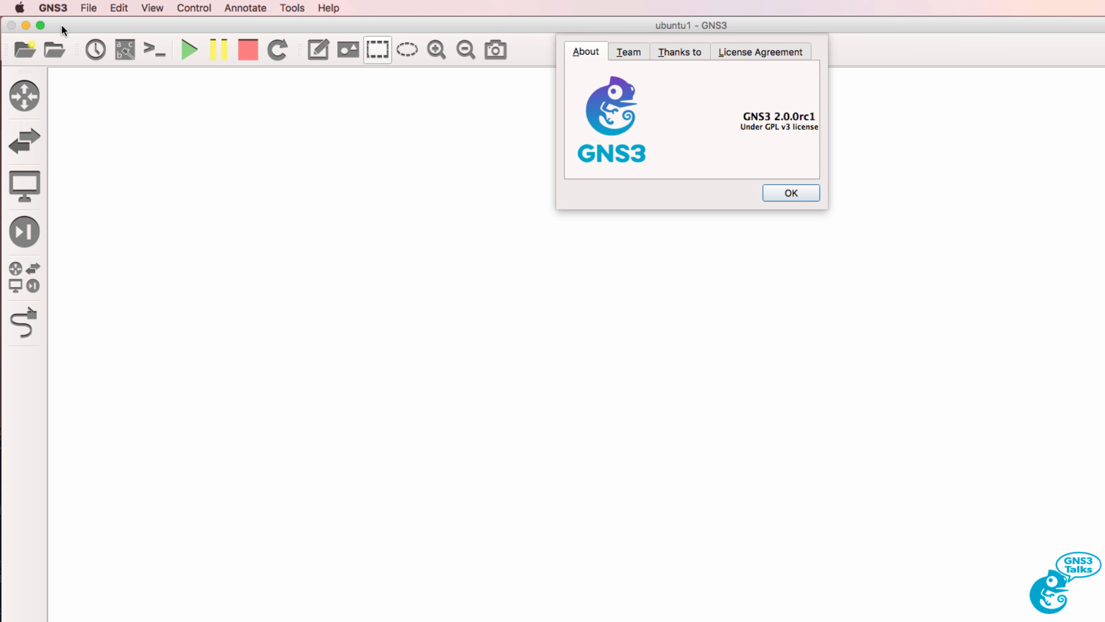
pyautogui.moveTo(782, 210)
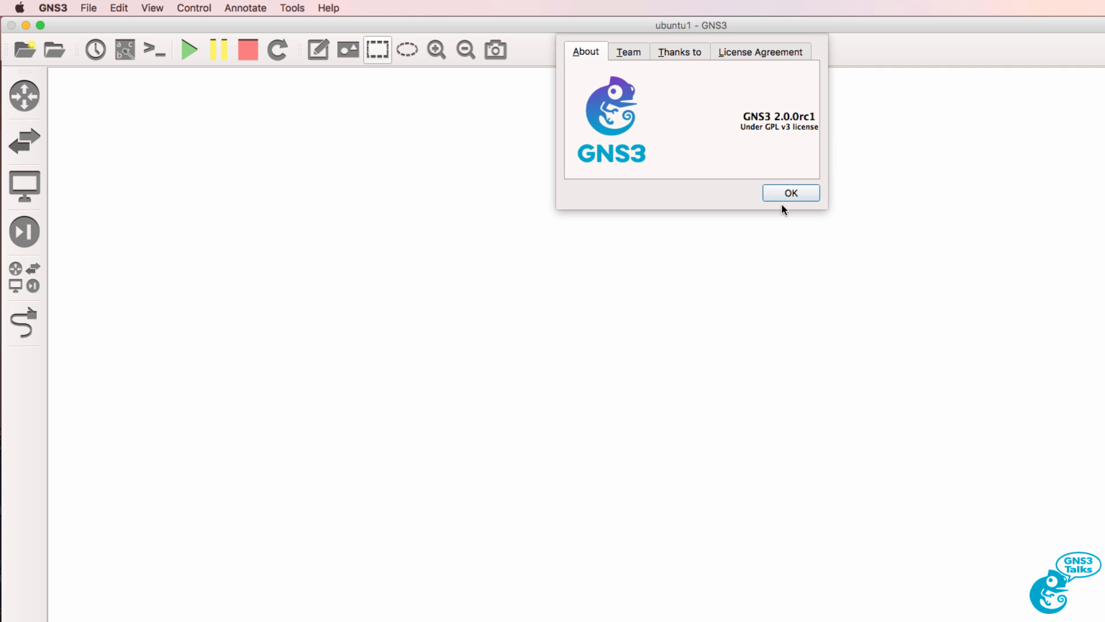
pyautogui.click(790, 192)
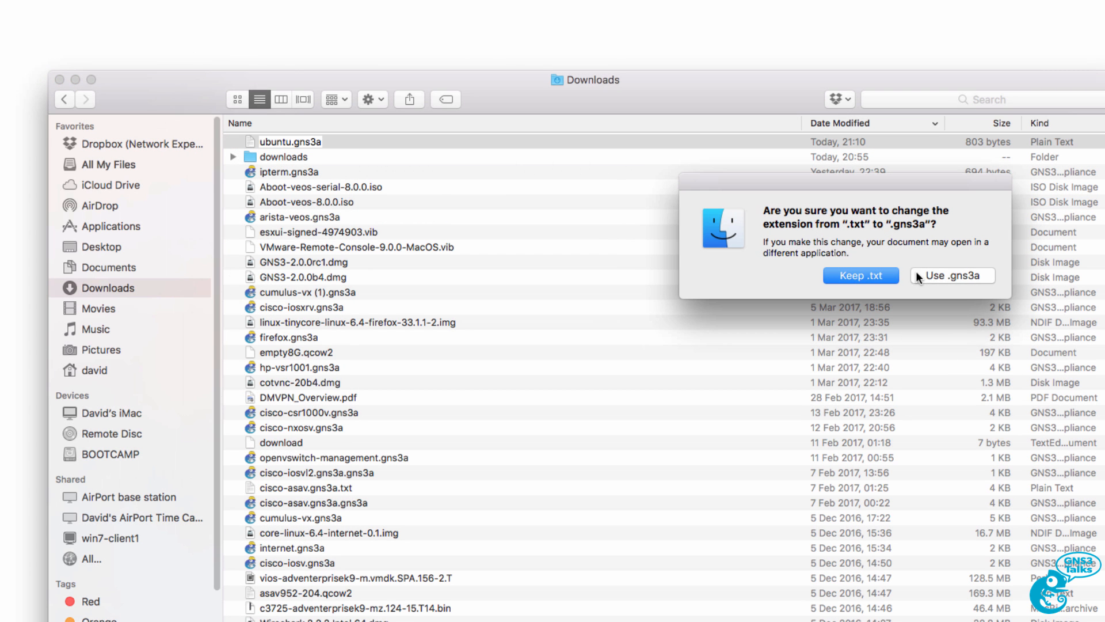
# - Confirm renaming ubuntu.gns3a.txt to ubuntu.gns3a with 'Use .gns3a'
pyautogui.click(951, 275)
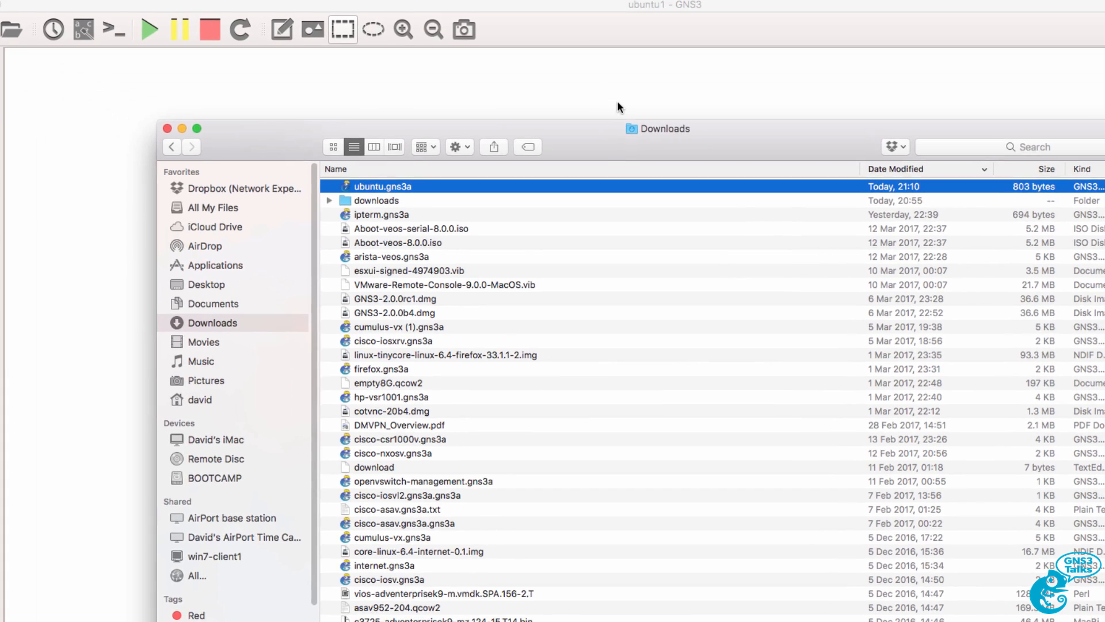
pyautogui.click(88, 7)
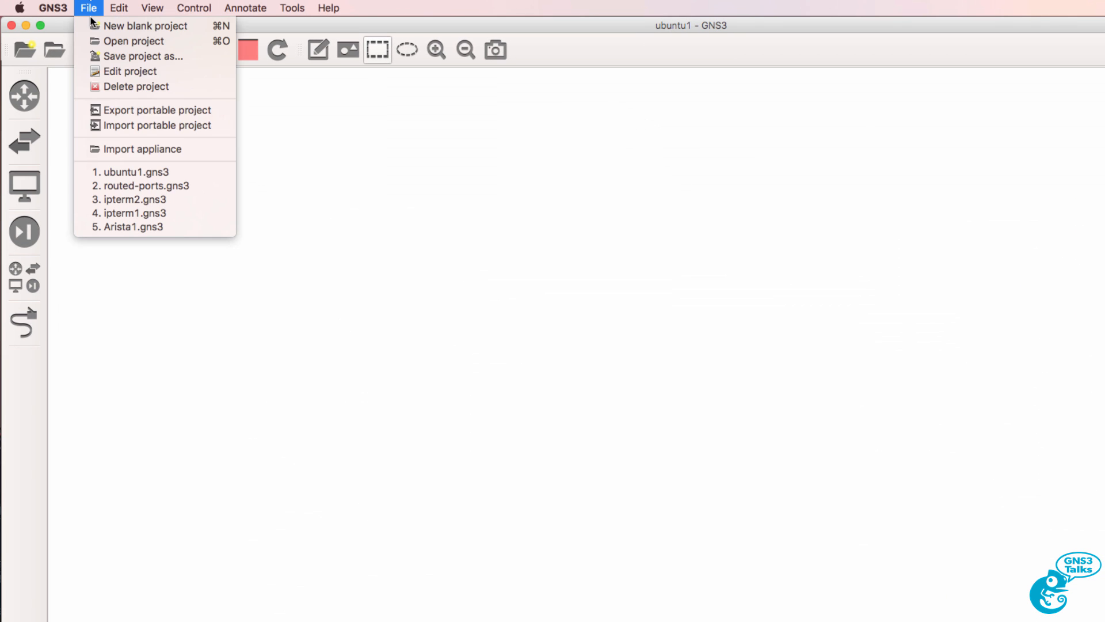
# - Import appliance ubuntu.gns3a from Downloads so the Add appliance wizard shows Ubuntu by Canonical
pyautogui.click(142, 149)
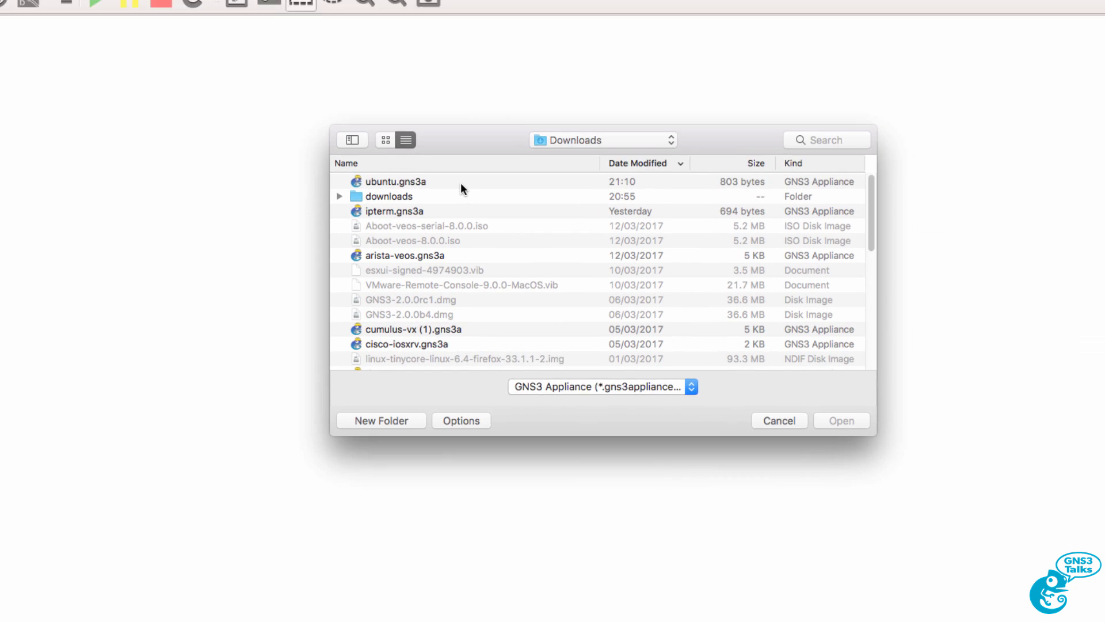
pyautogui.click(396, 181)
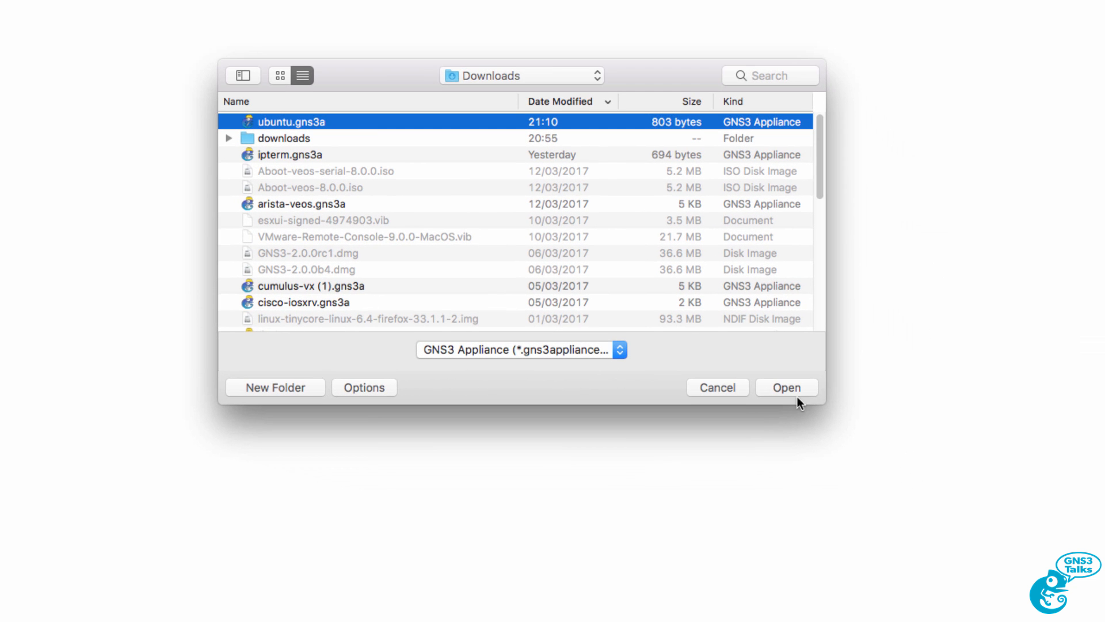
pyautogui.click(785, 387)
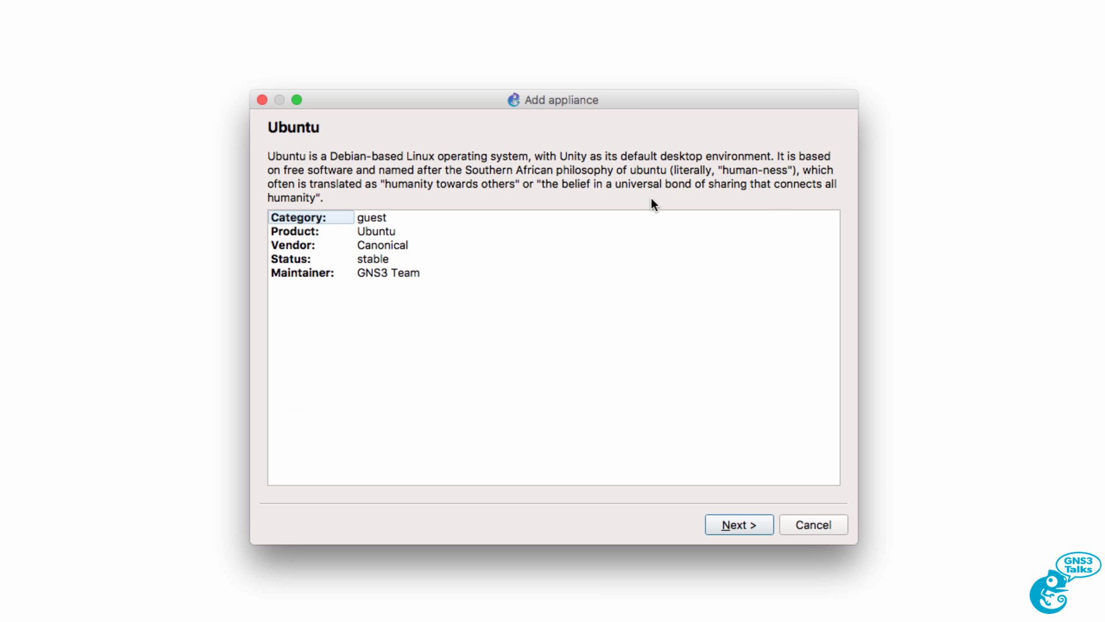
pyautogui.moveTo(474, 230)
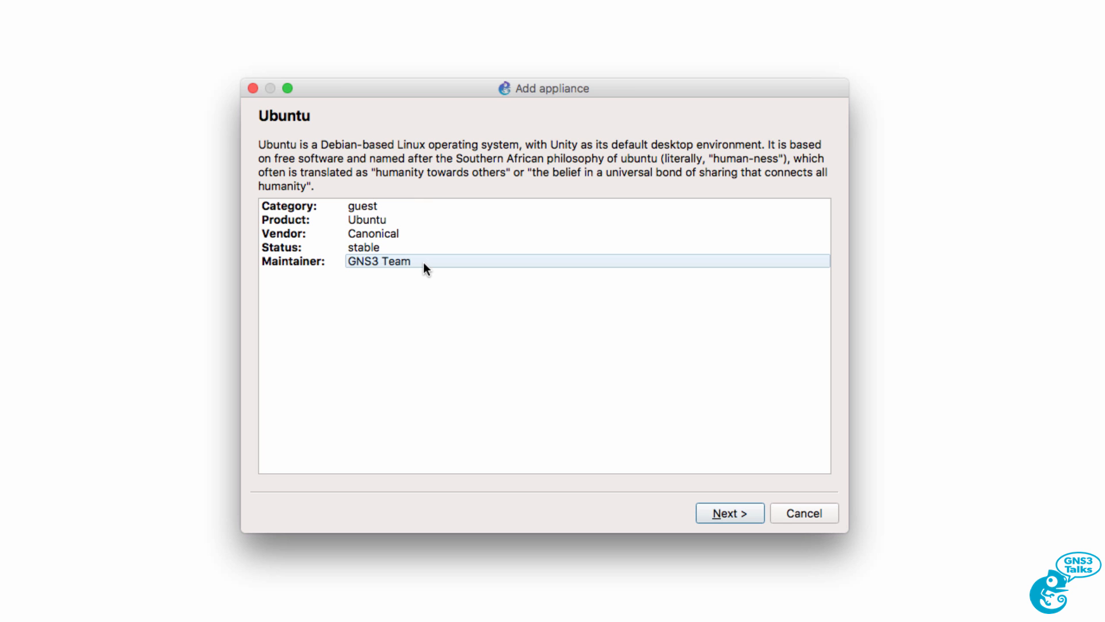
pyautogui.moveTo(717, 530)
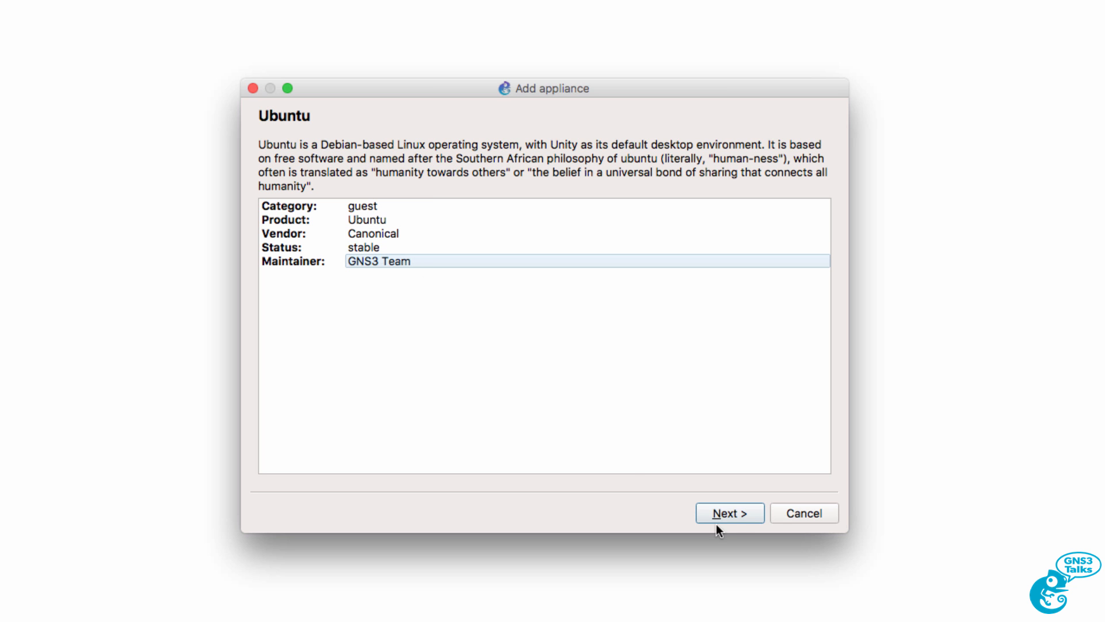
# - Advance past the Ubuntu details to the Server type page with GNS3 VM selected
pyautogui.click(729, 512)
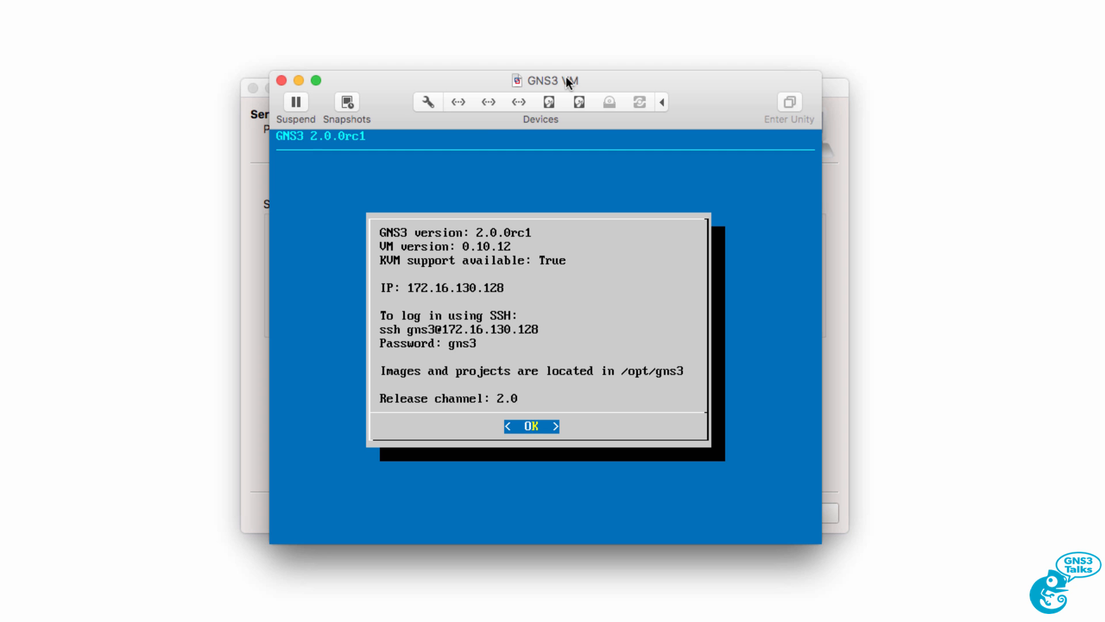
pyautogui.moveTo(253, 241)
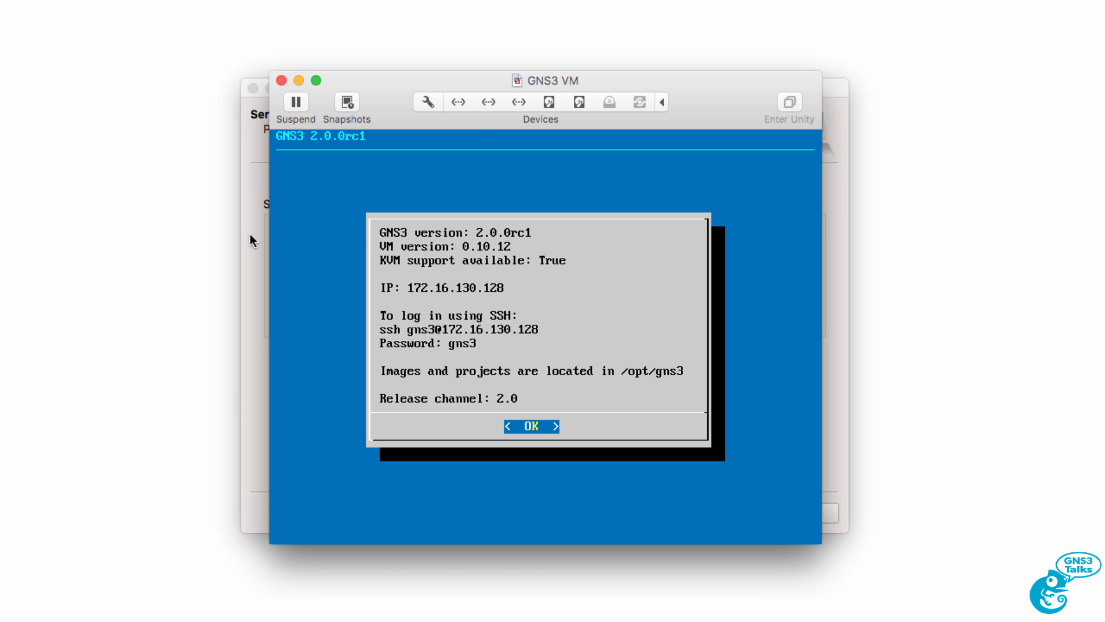
pyautogui.click(530, 426)
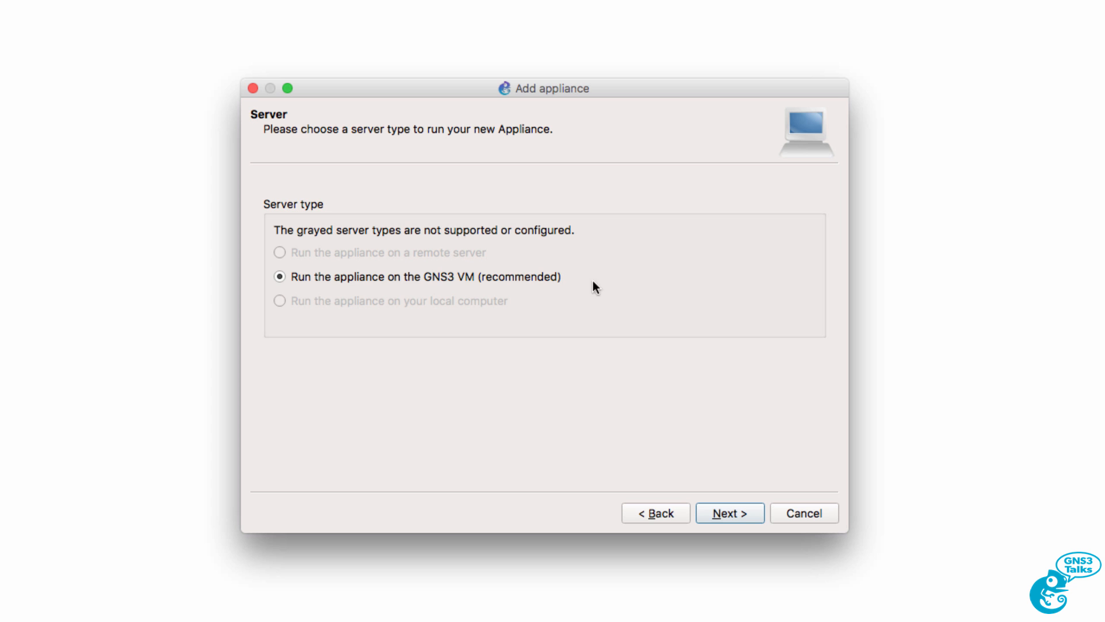
pyautogui.moveTo(765, 519)
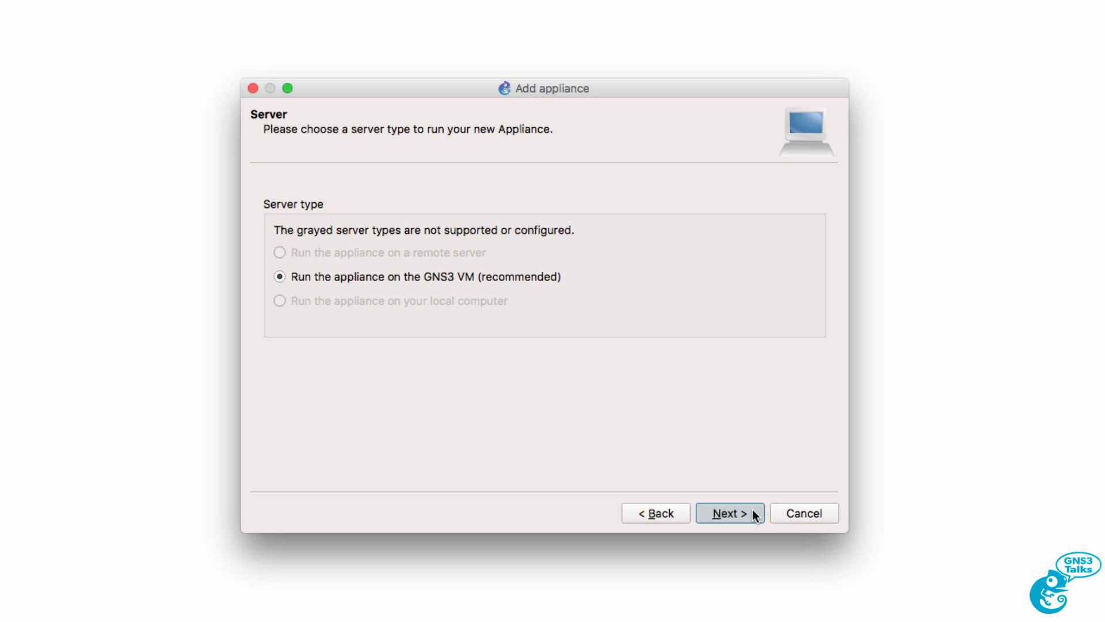
# - Accept GNS3 VM and the summary, finish installing Ubuntu and dismiss the 'Ubuntu installed!' dialog
pyautogui.click(729, 513)
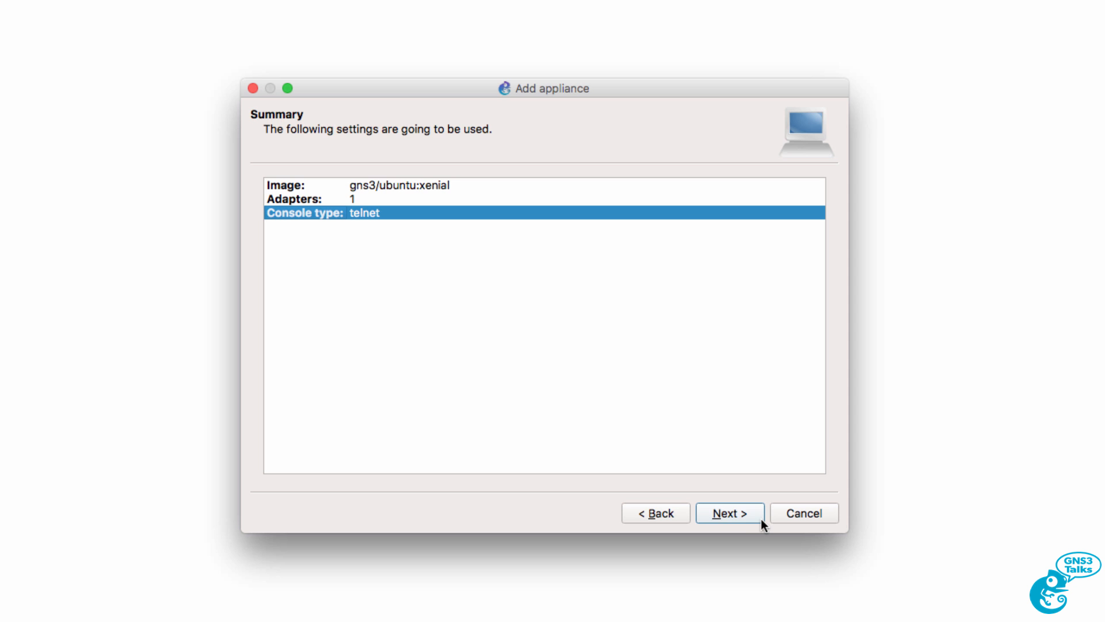
pyautogui.click(729, 513)
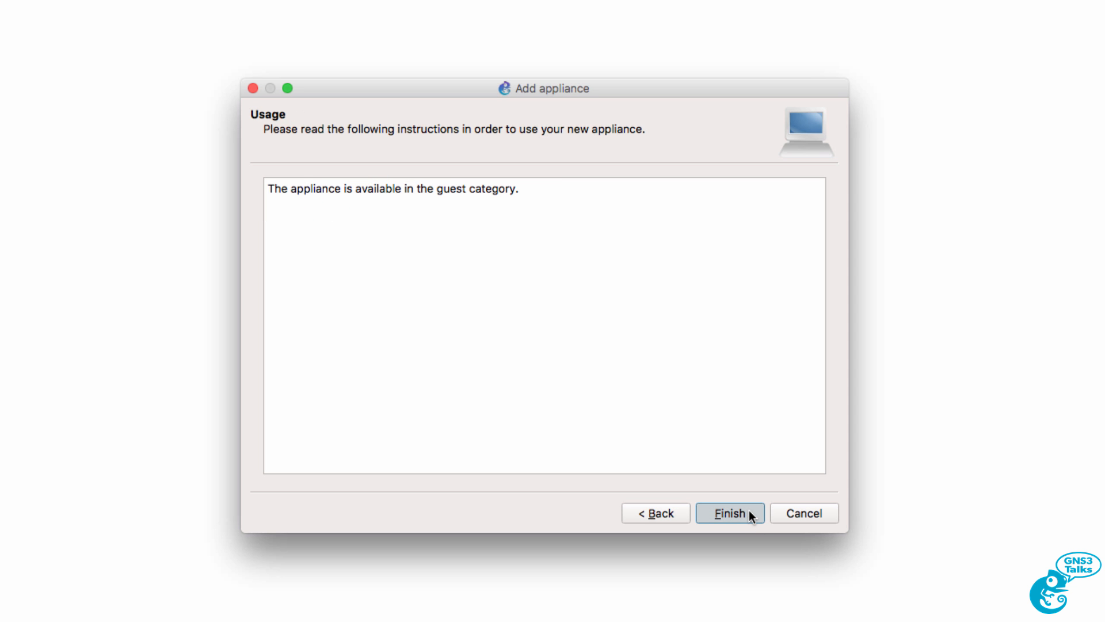
pyautogui.click(729, 512)
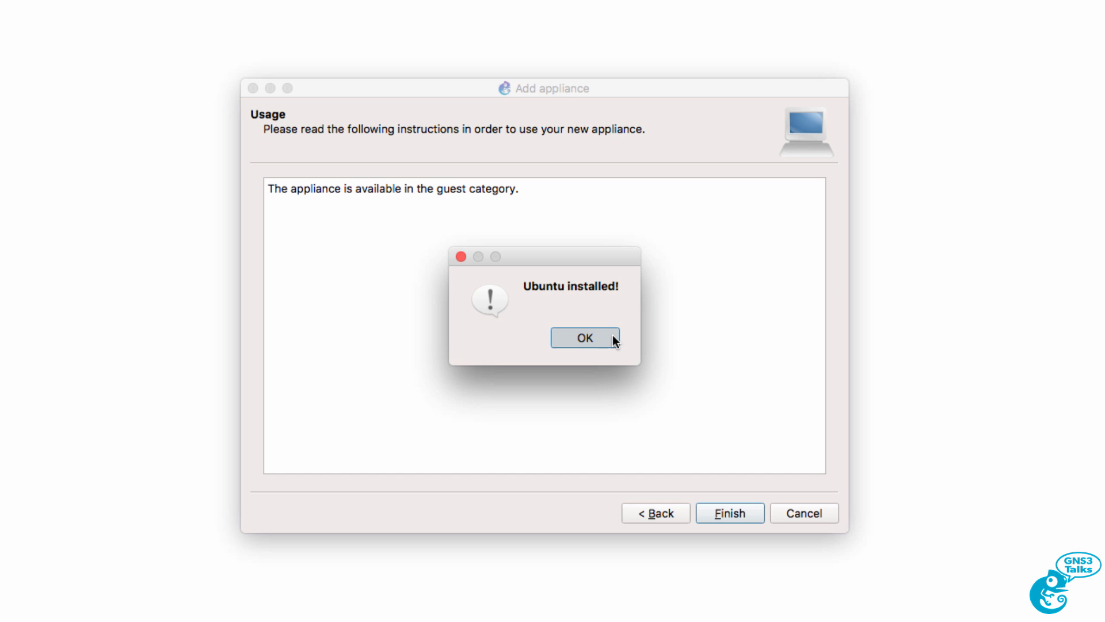
pyautogui.click(584, 338)
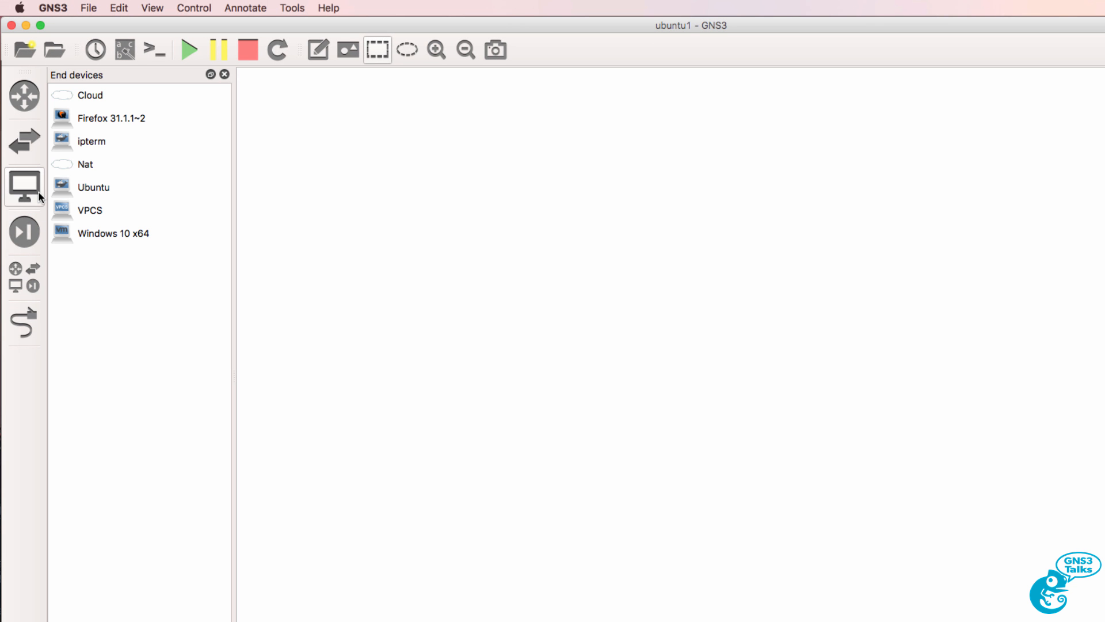
pyautogui.moveTo(119, 195)
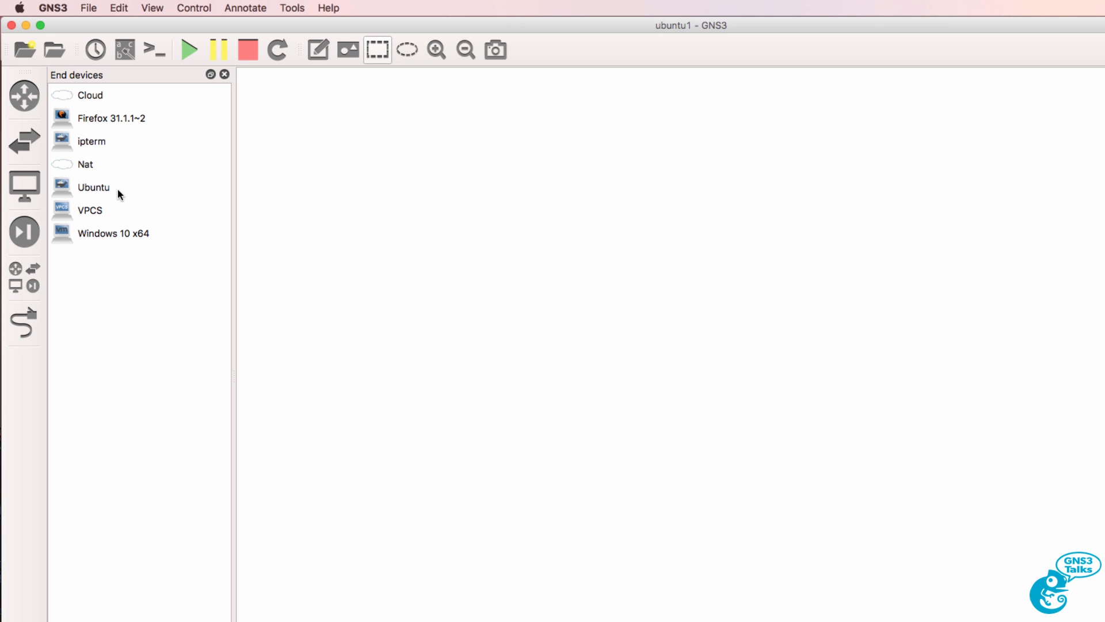
# - Drag Ubuntu from End devices onto the workspace as Ubuntu-1, pulling gns3/ubuntu:xenial
pyautogui.click(94, 186)
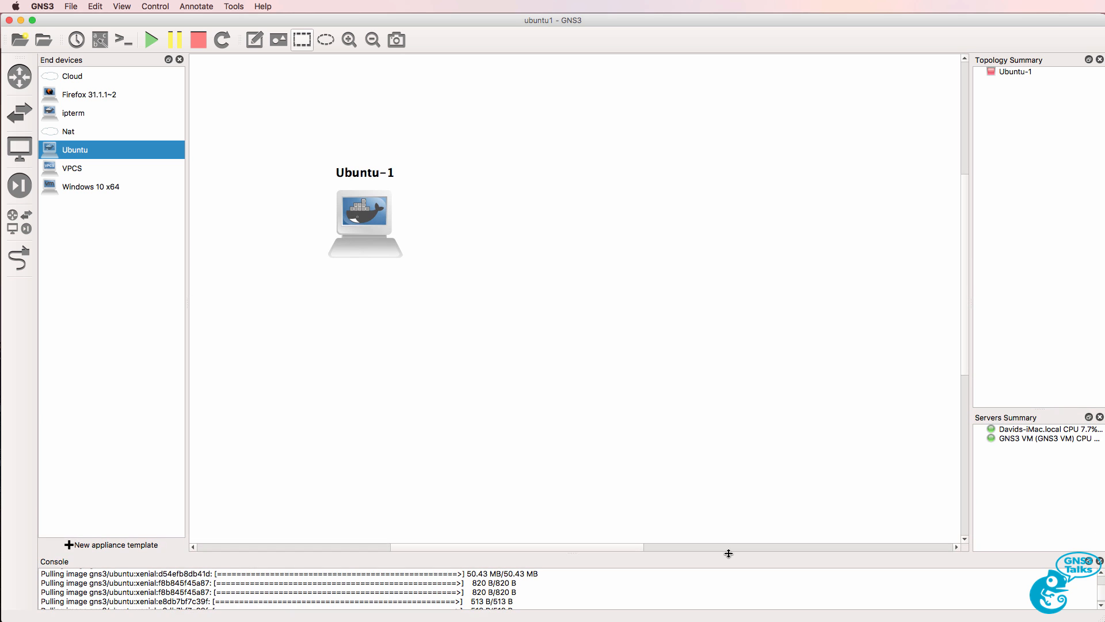
pyautogui.click(42, 6)
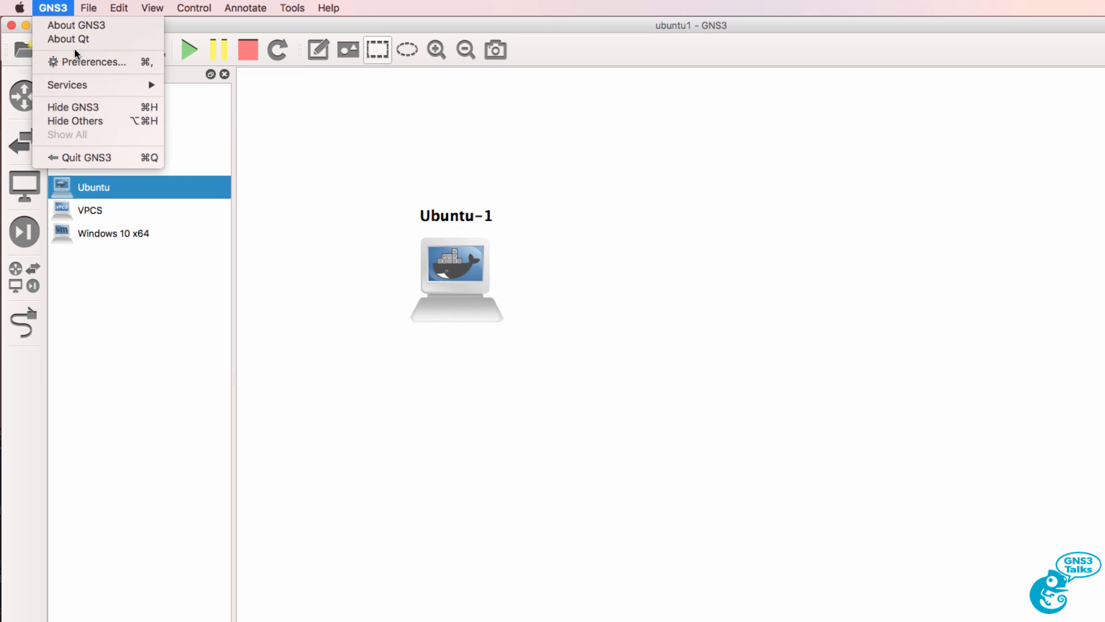
pyautogui.click(92, 62)
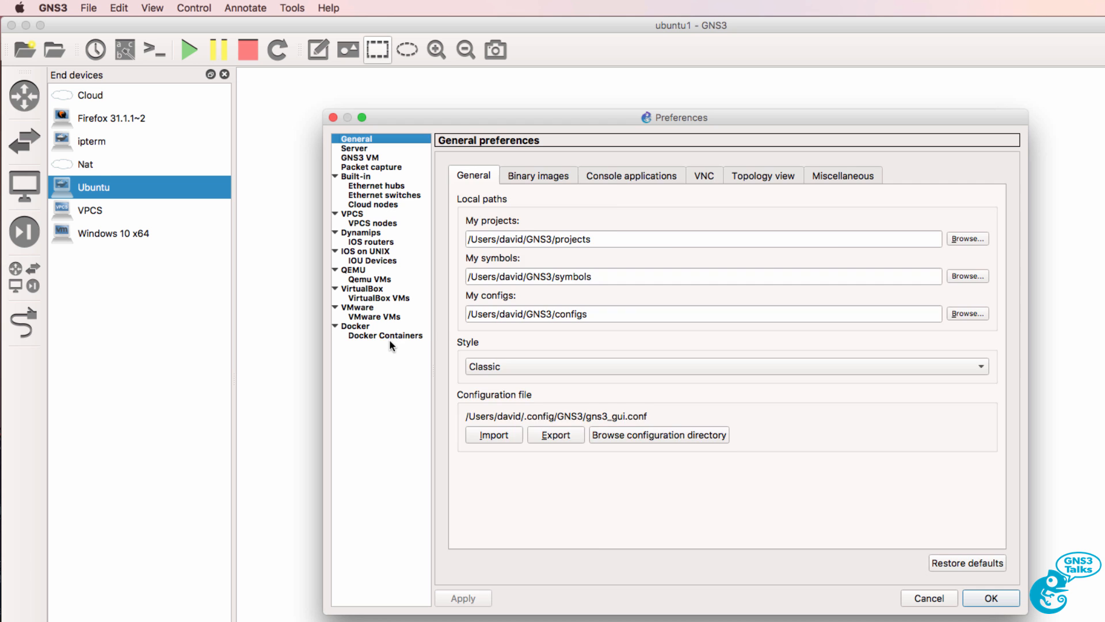
pyautogui.click(385, 335)
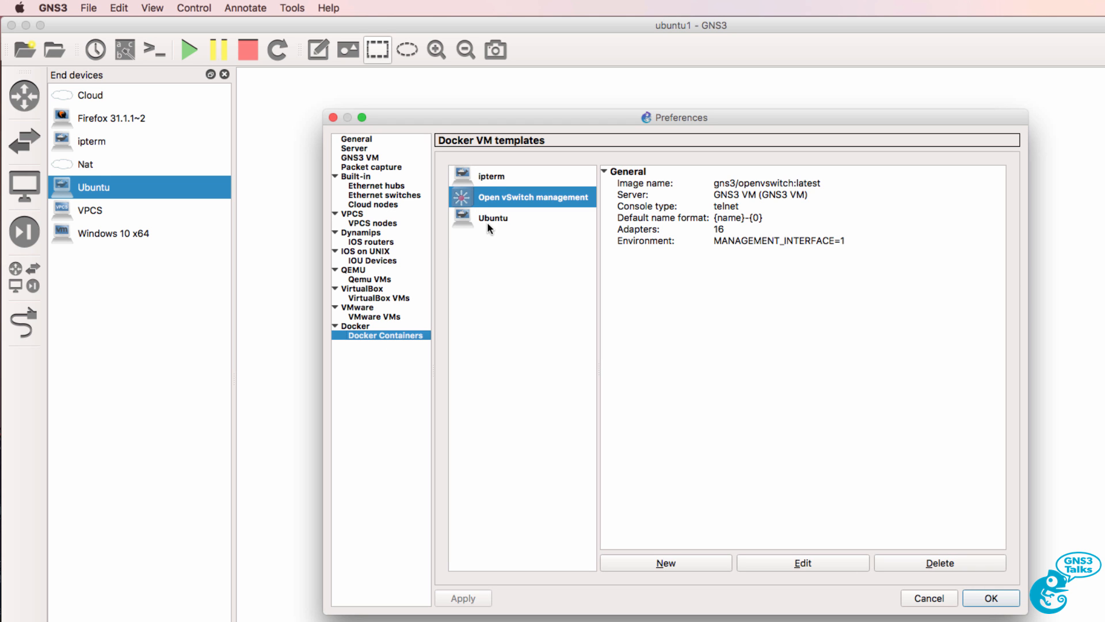
pyautogui.click(493, 218)
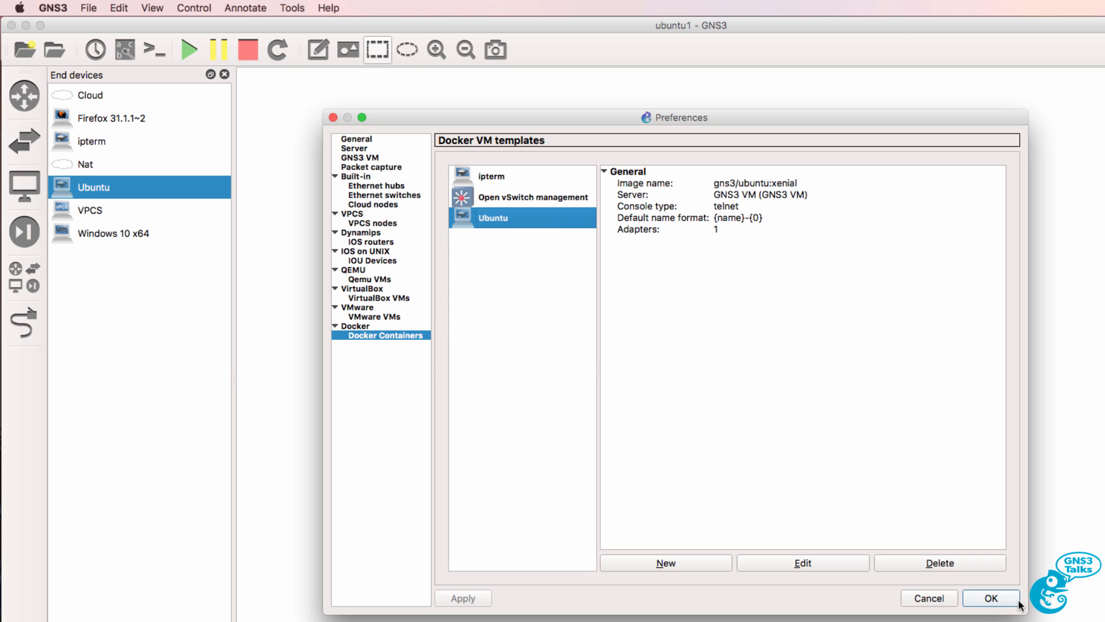
pyautogui.click(990, 598)
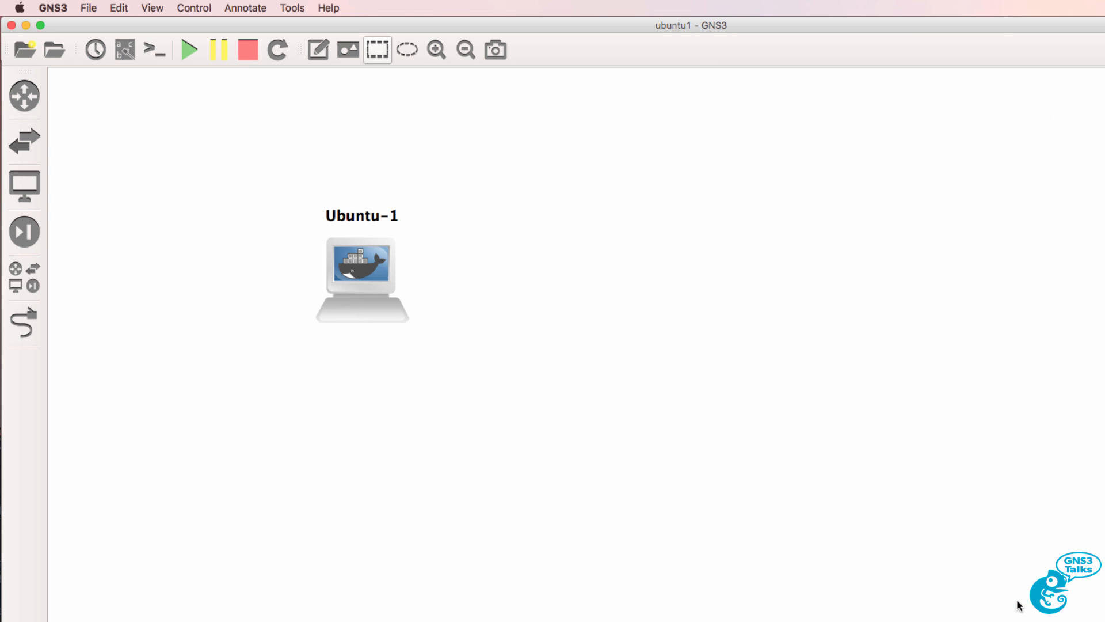